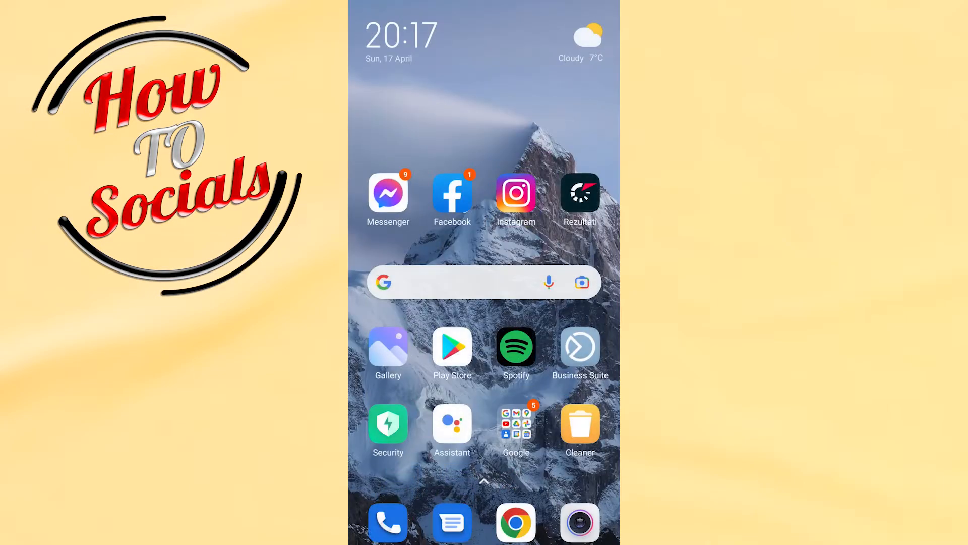
Reveal the app drawer listing every installed app.
click(517, 193)
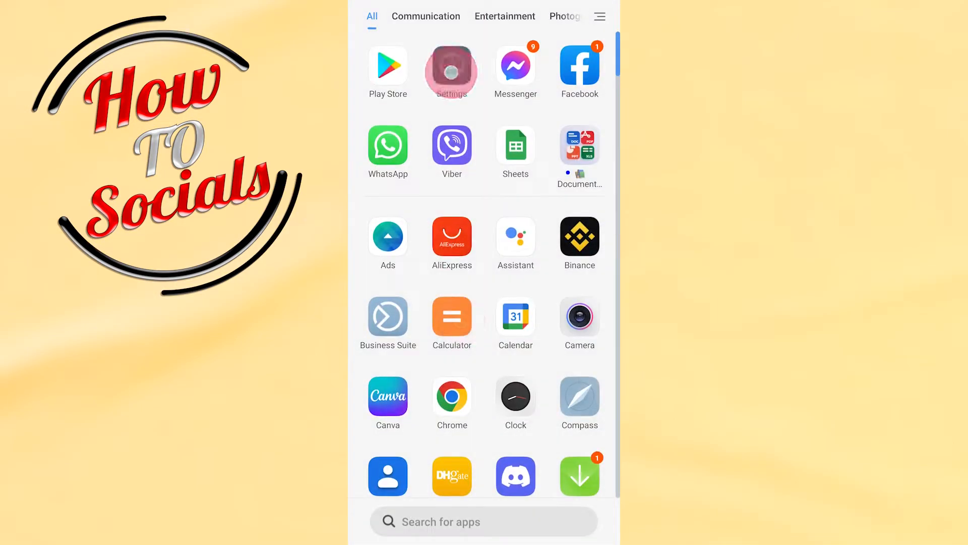
Go through Settings > Apps > Manage apps and start the app search.
click(452, 68)
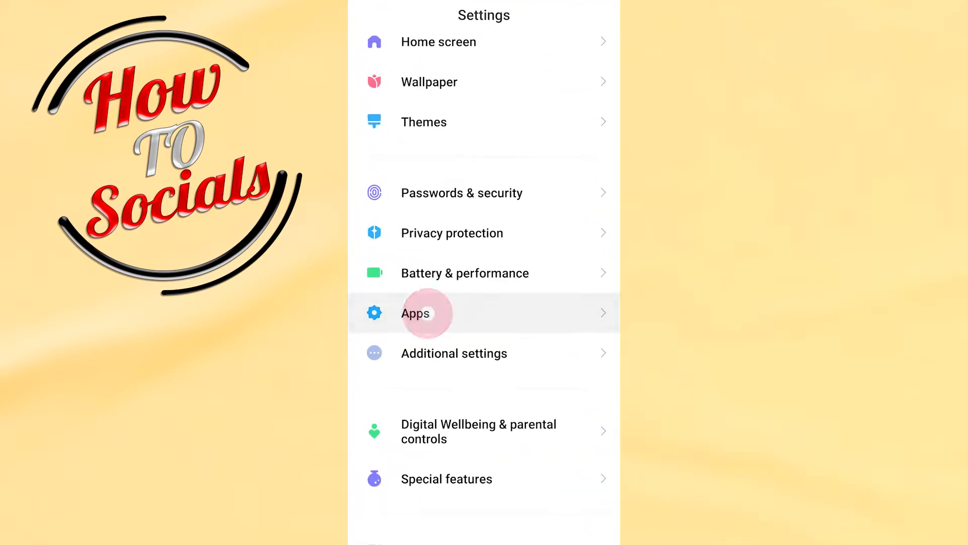
click(426, 313)
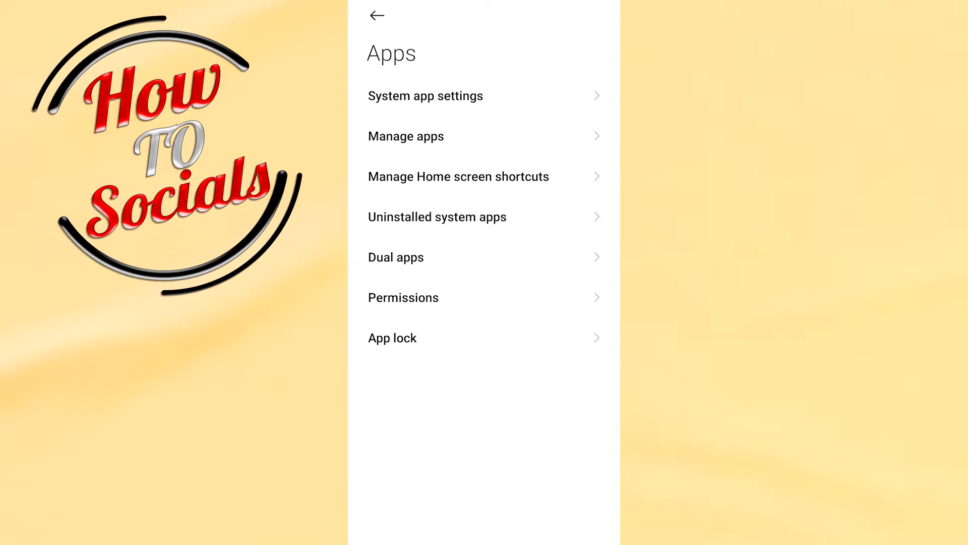
click(406, 136)
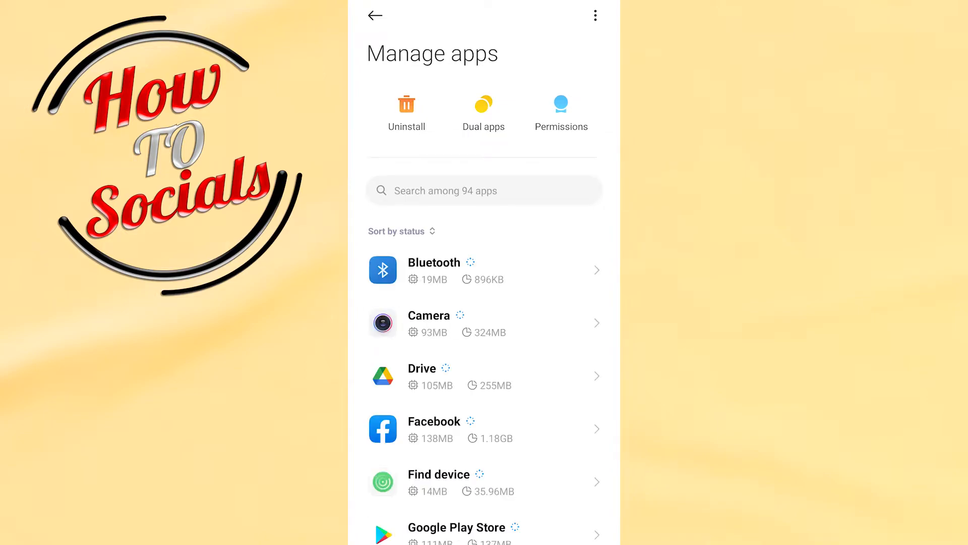
click(483, 191)
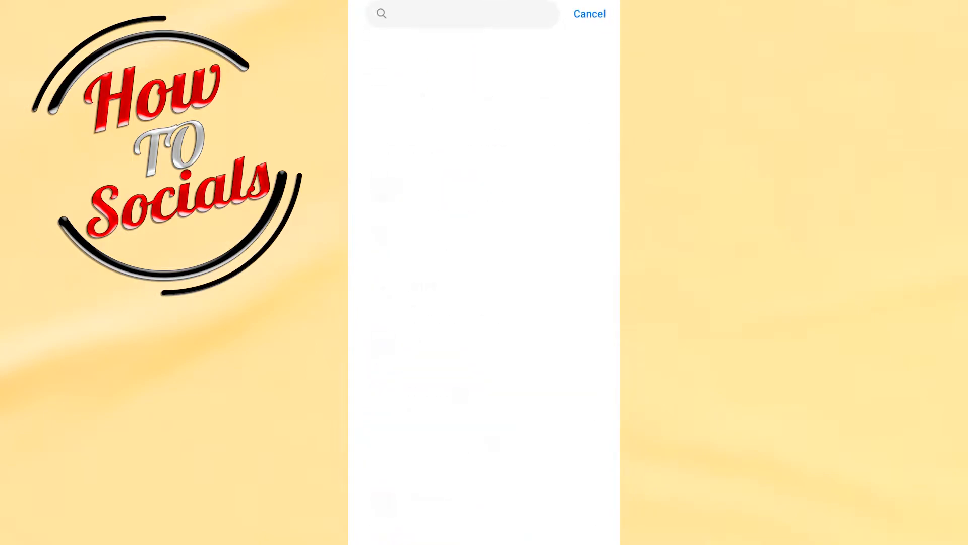
Search 'in', choose Instagram, and reach its App permissions for Location.
click(462, 13)
text(in)
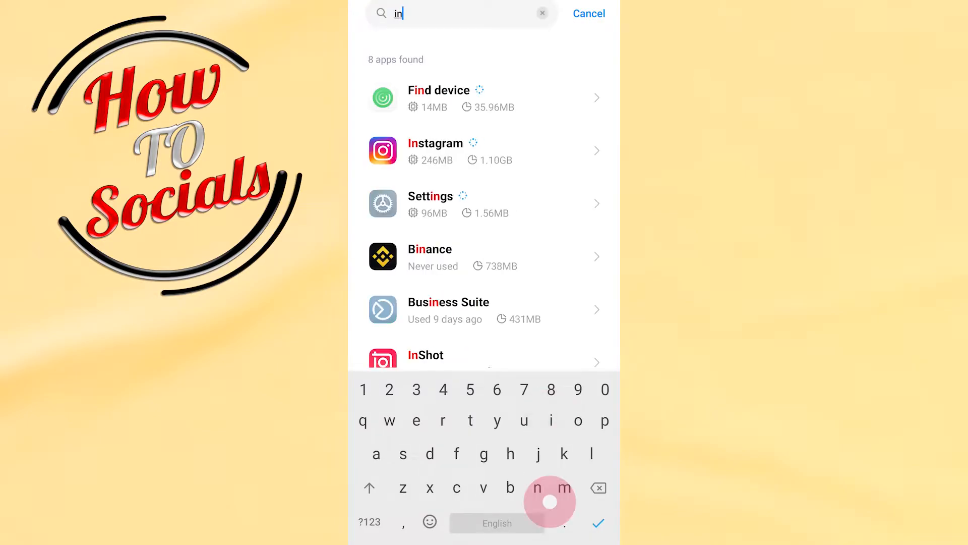
click(436, 151)
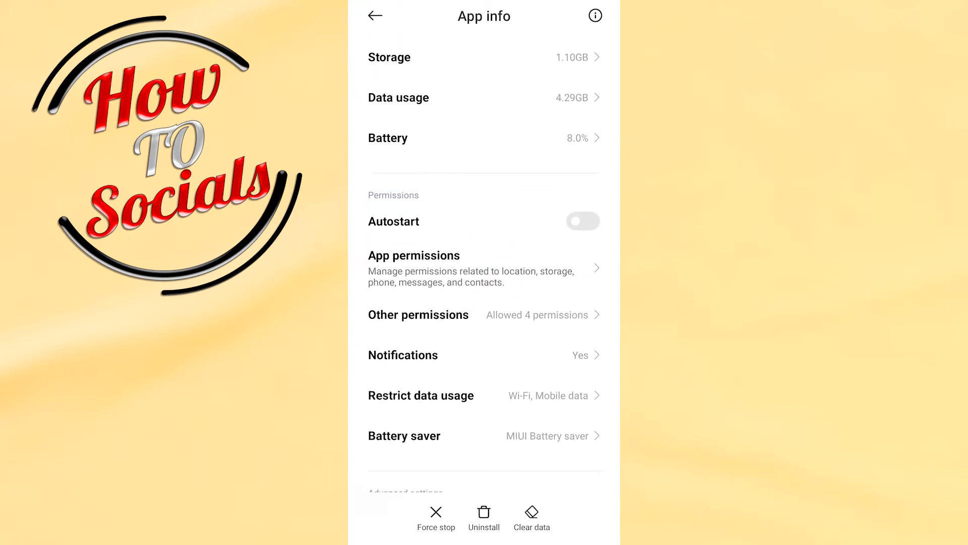
click(415, 255)
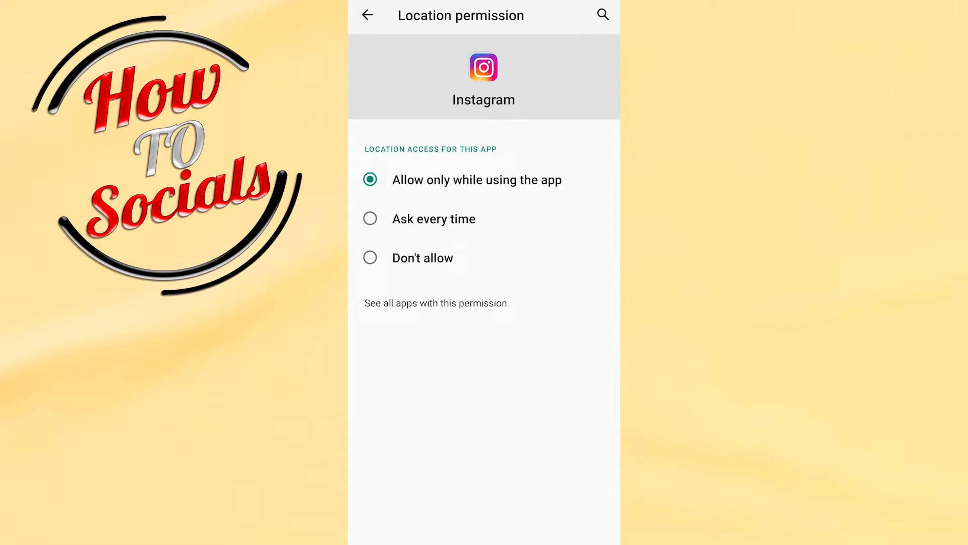
Try Don't allow and Ask every time, settle on Allow only while using the app, then switch to Instagram.
click(370, 257)
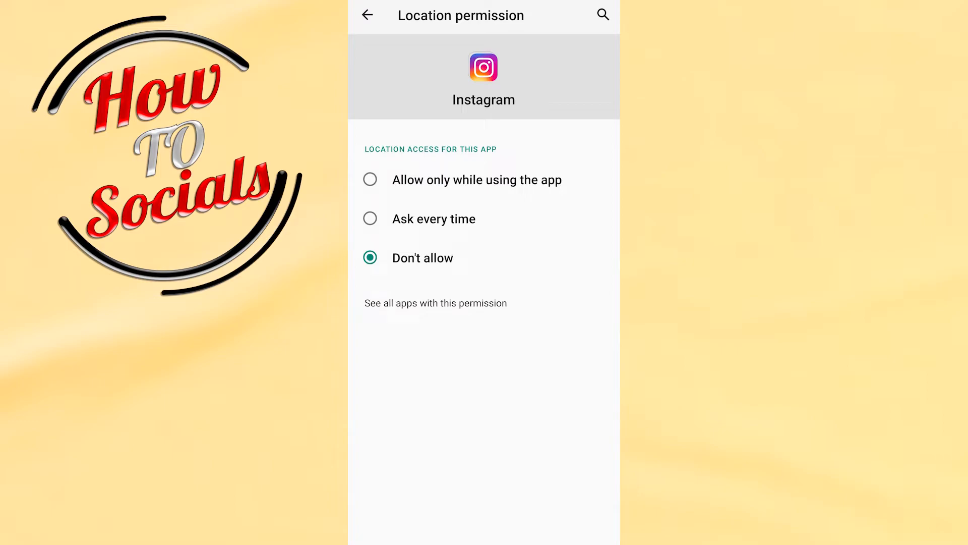
click(370, 219)
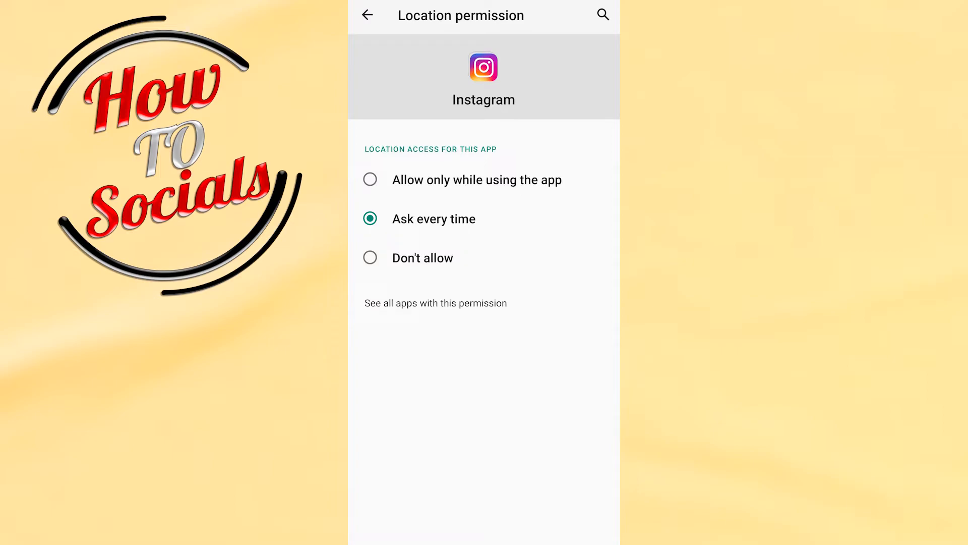
click(370, 179)
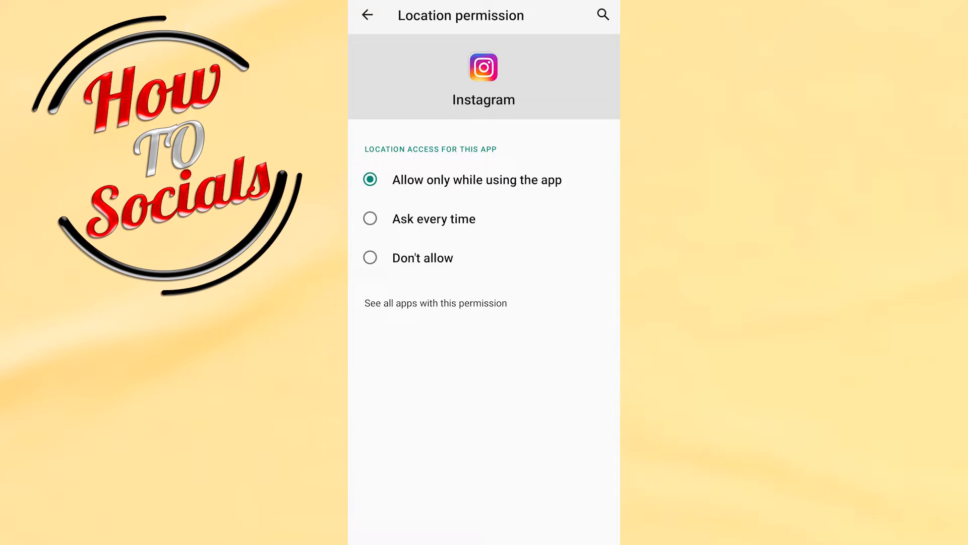
click(368, 15)
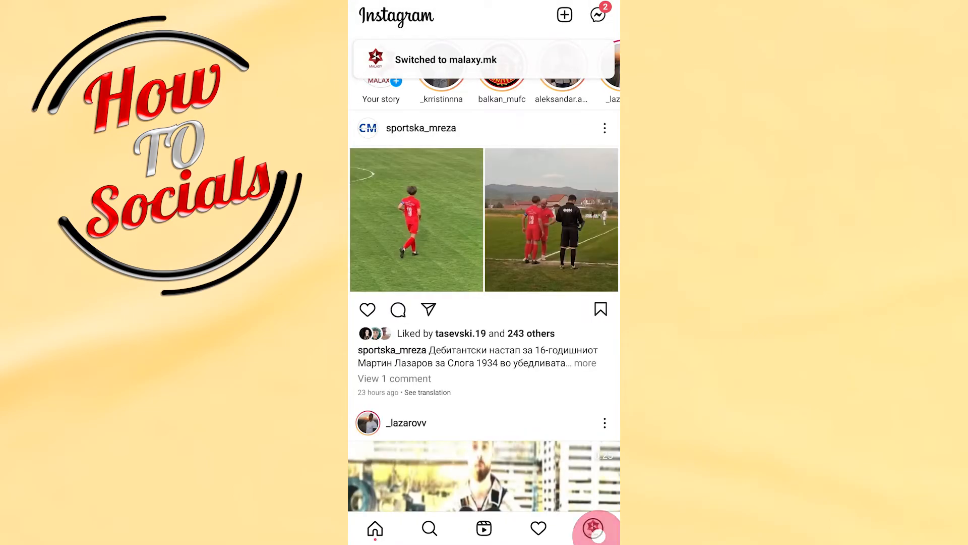
From the profile menu go to Settings > Help and choose Report a problem.
click(597, 14)
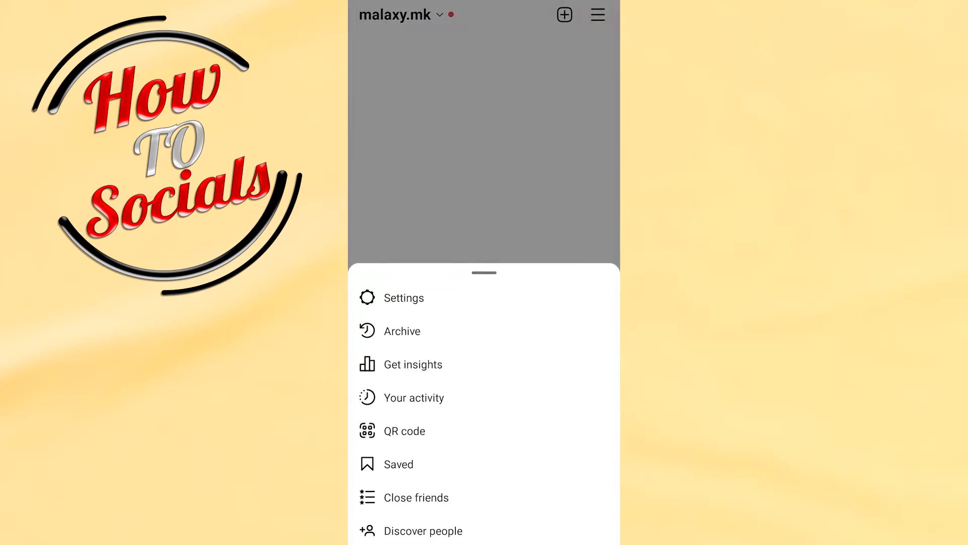
click(406, 297)
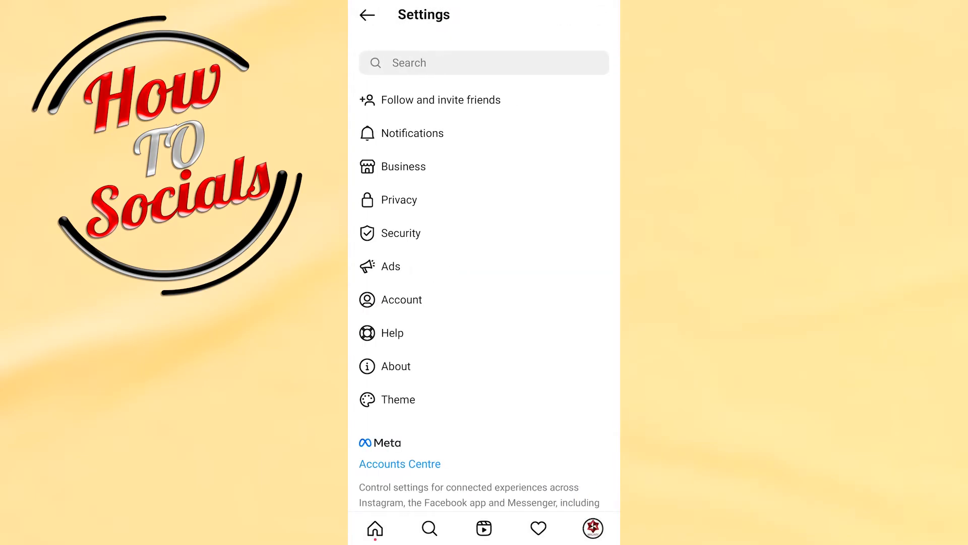
click(392, 333)
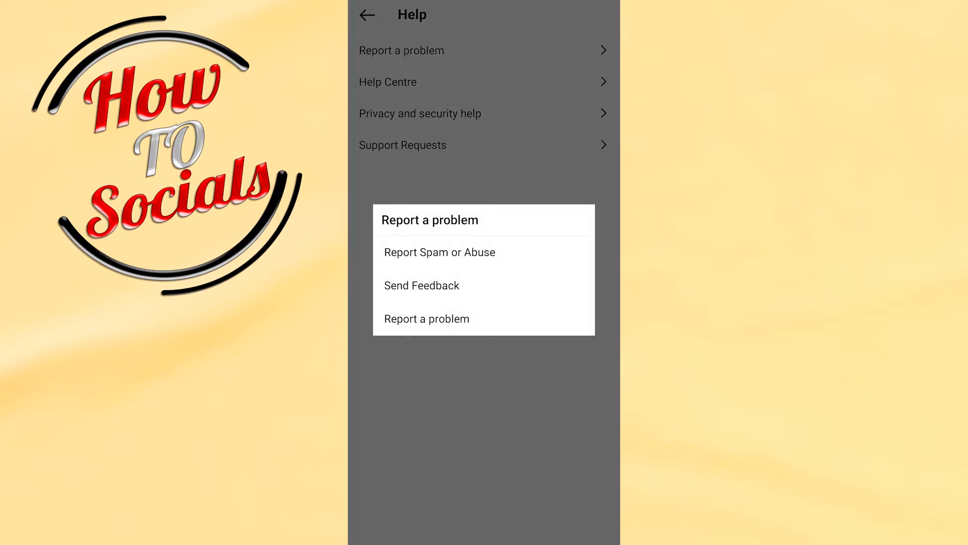
click(426, 318)
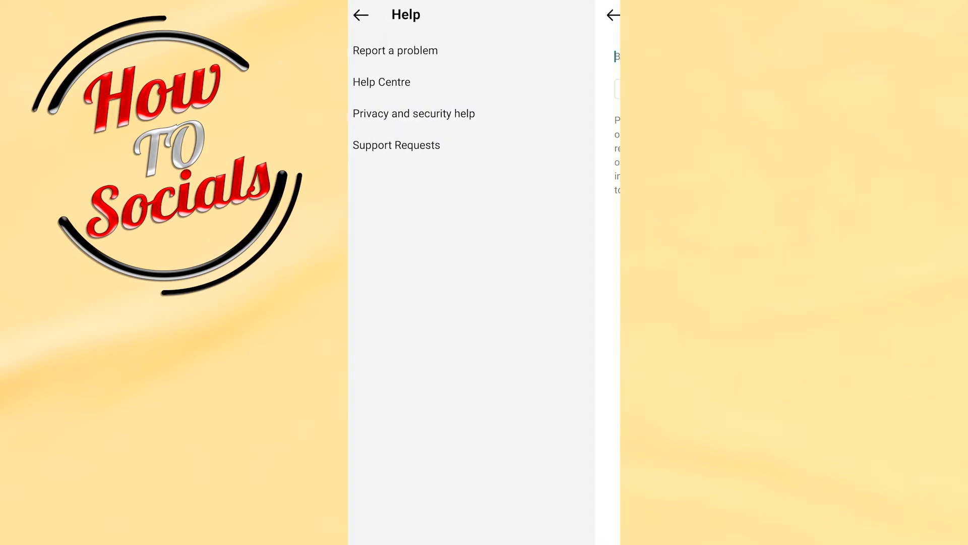
Enter 'Emojis not showing up' as the problem description without submitting.
click(395, 51)
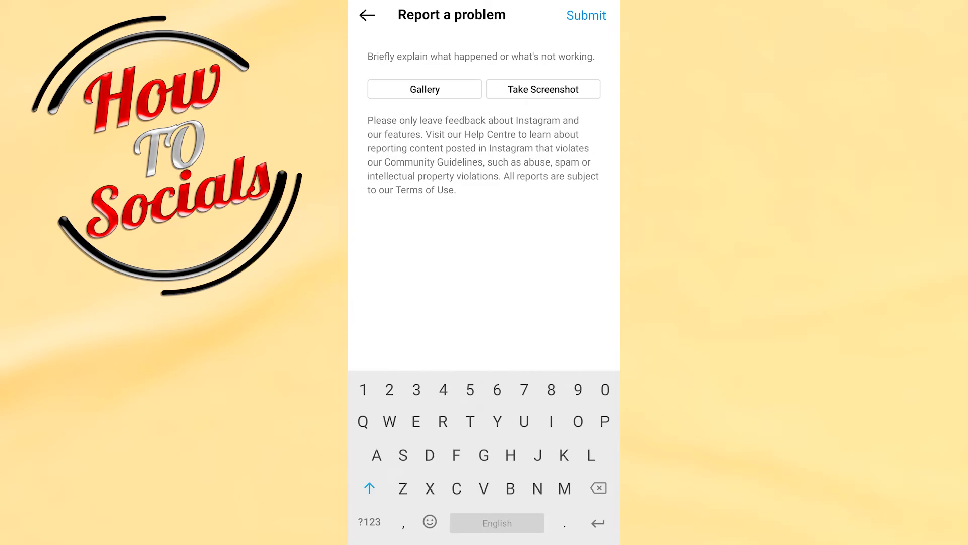
text(Emojis not showing up)
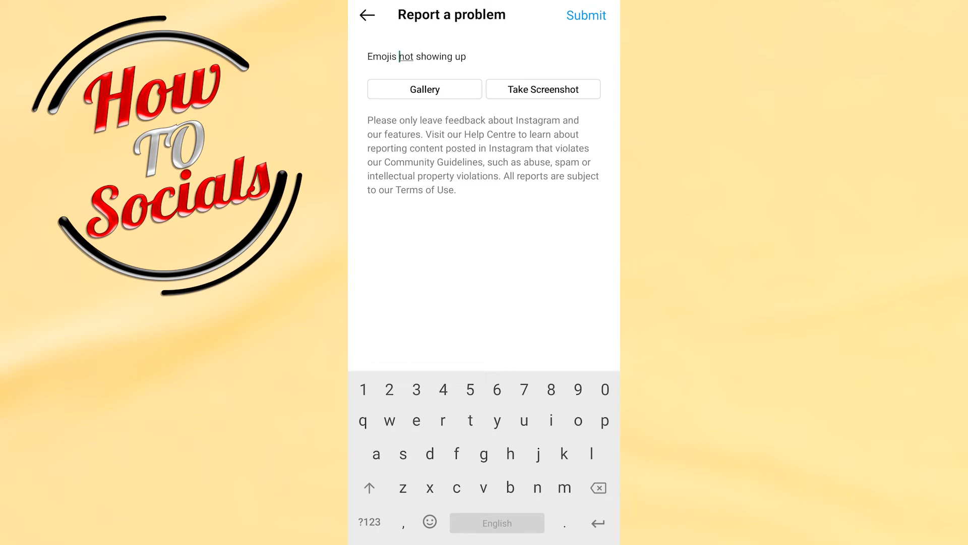
click(586, 15)
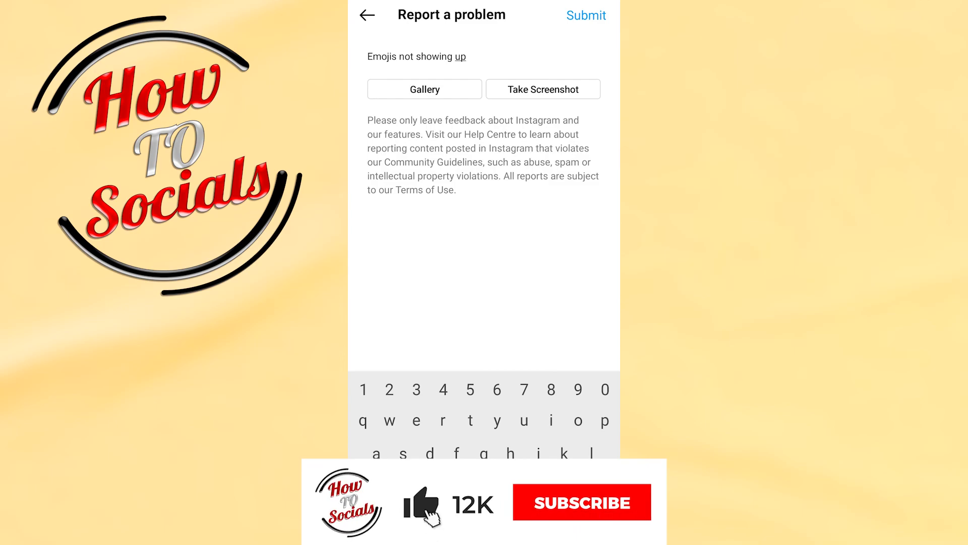
click(581, 501)
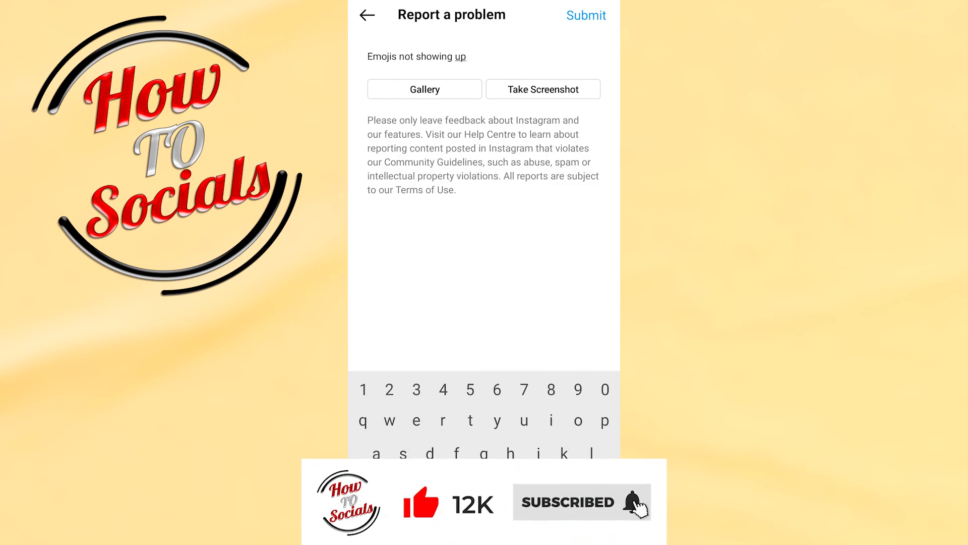